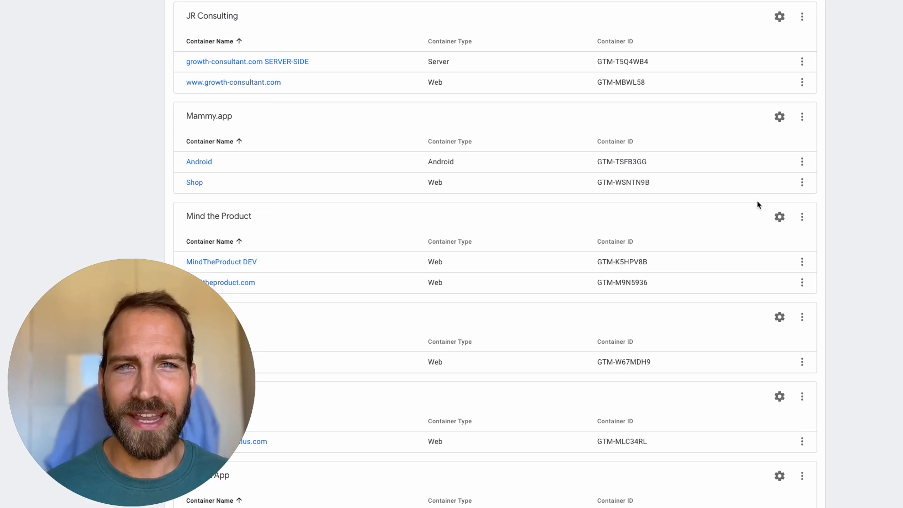
mouse_move(744, 224)
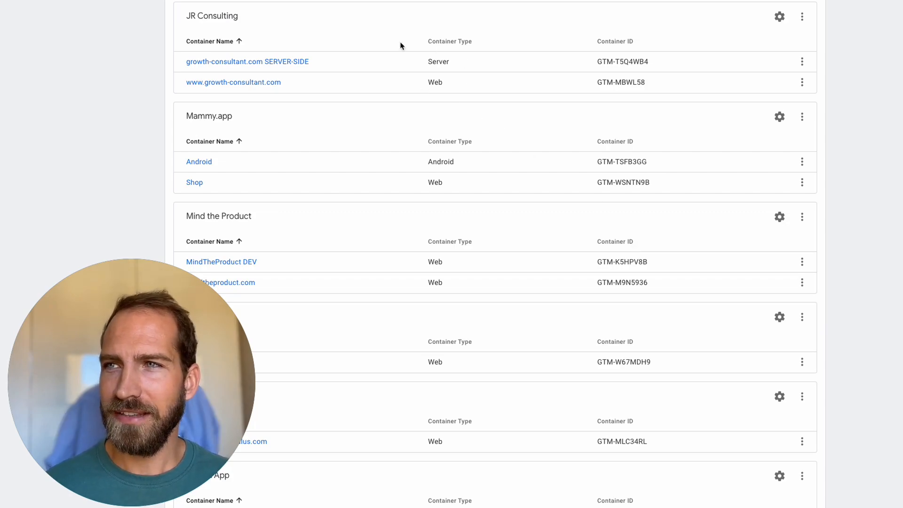
mouse_move(778, 16)
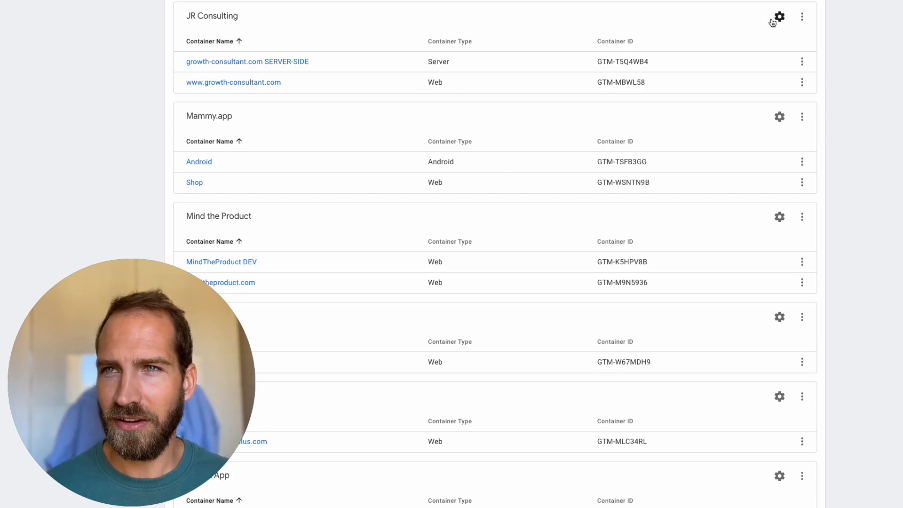
Open User Management for the JR Consulting account from its admin settings
click(779, 18)
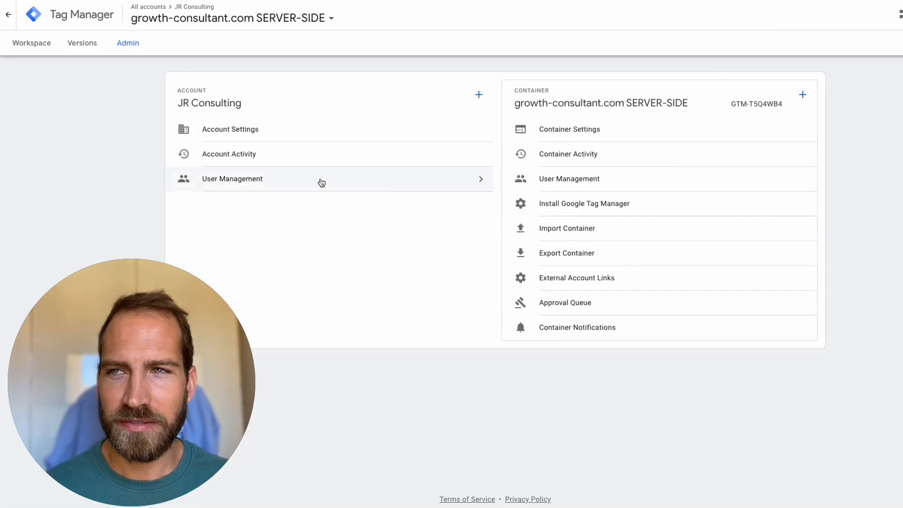
mouse_move(372, 224)
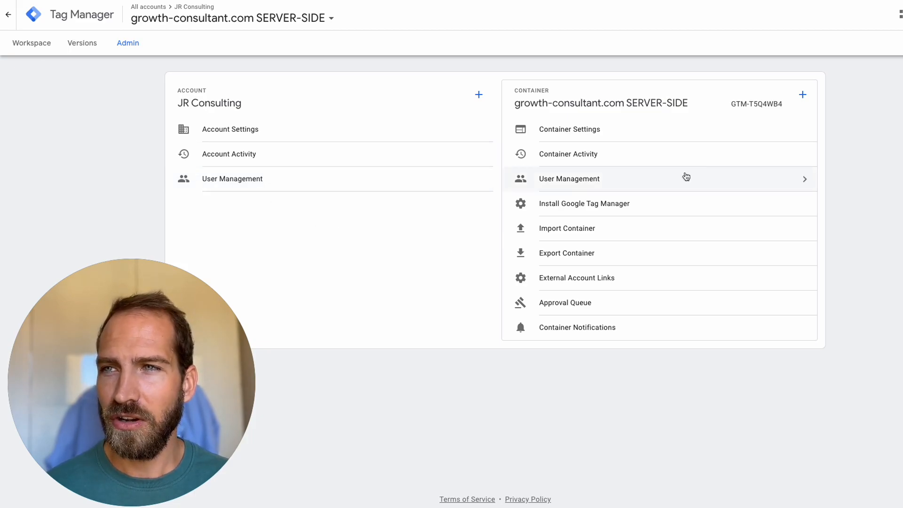
mouse_move(379, 210)
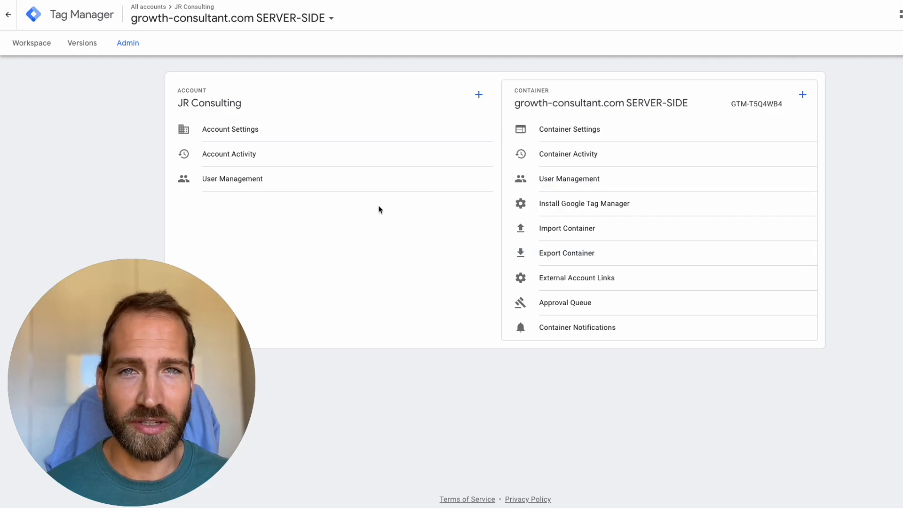
mouse_move(331, 184)
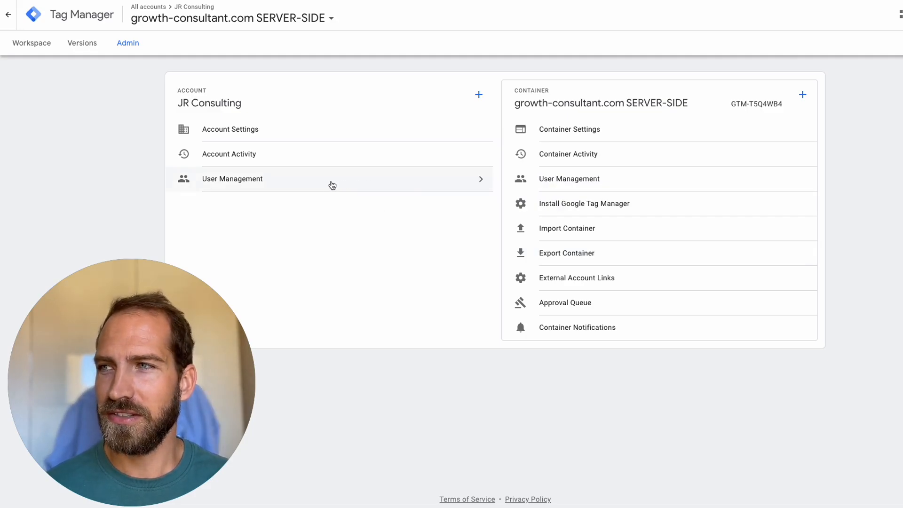
click(232, 179)
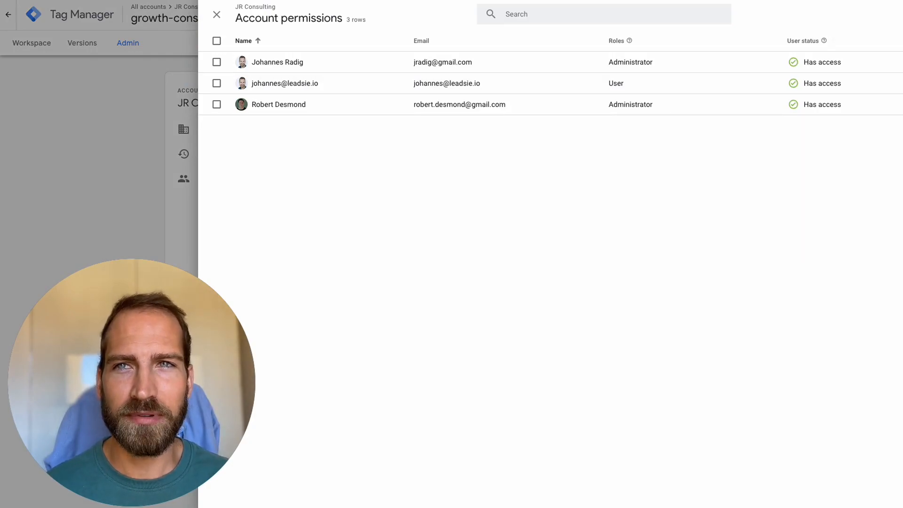
Invite a new user to JR Consulting with Publish permission set on all containers
click(838, 23)
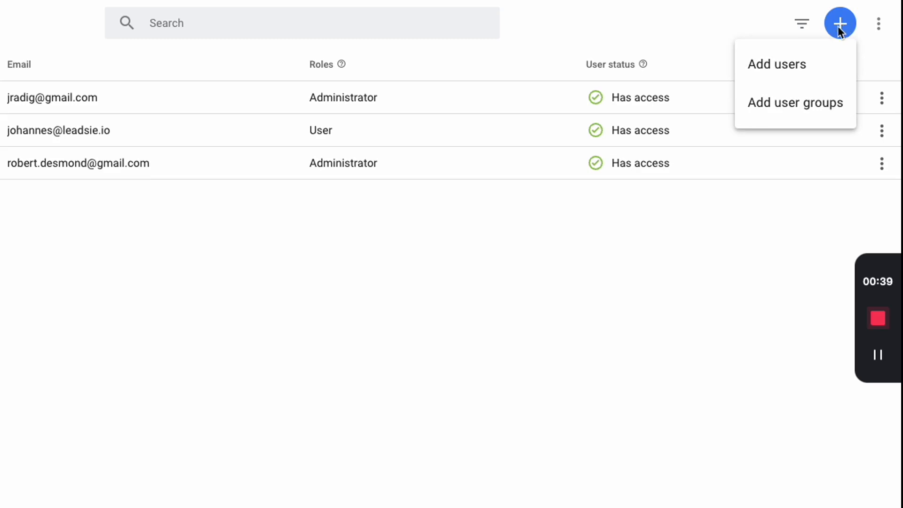
click(776, 64)
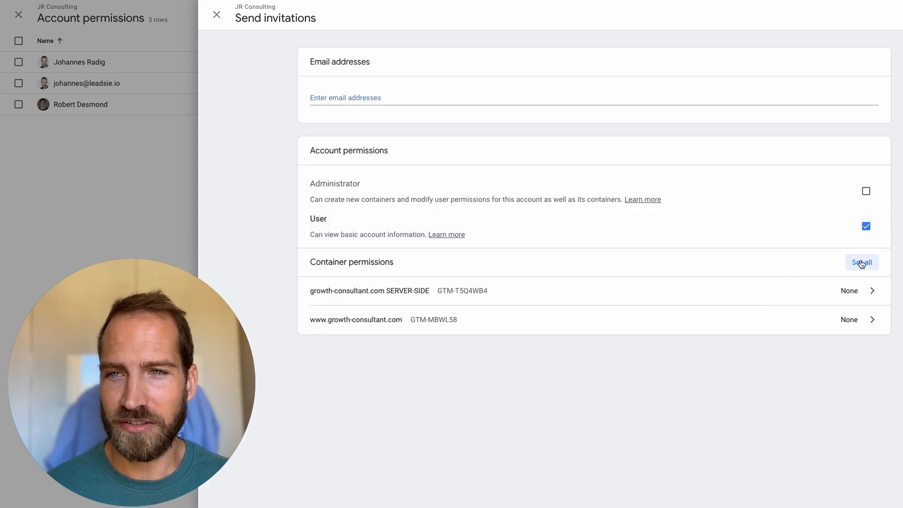
click(861, 262)
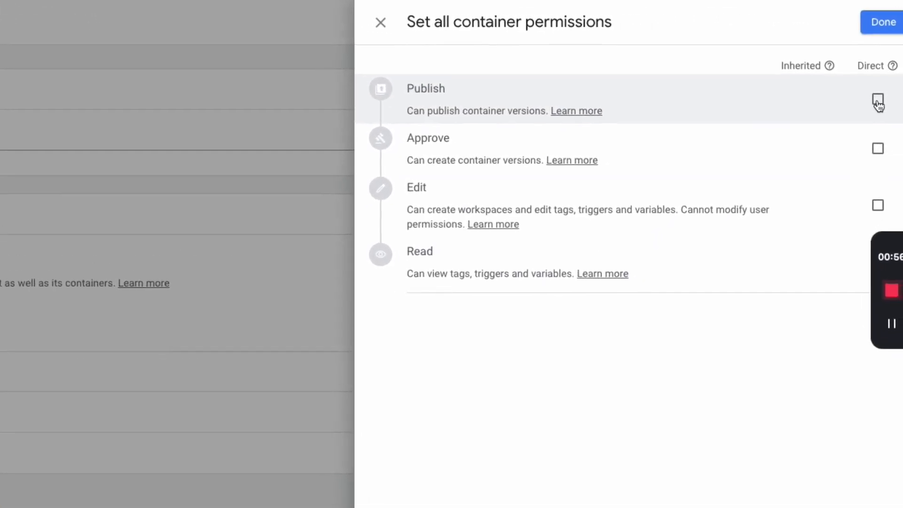
click(877, 101)
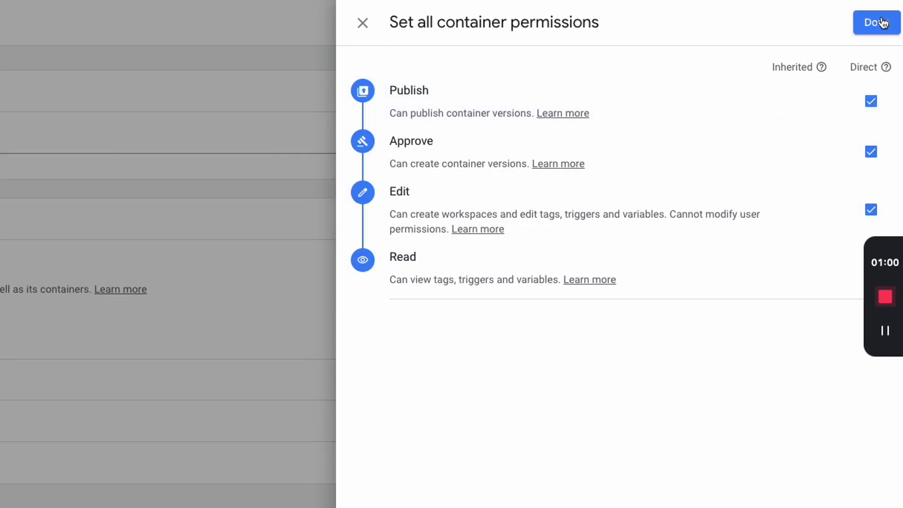
click(876, 22)
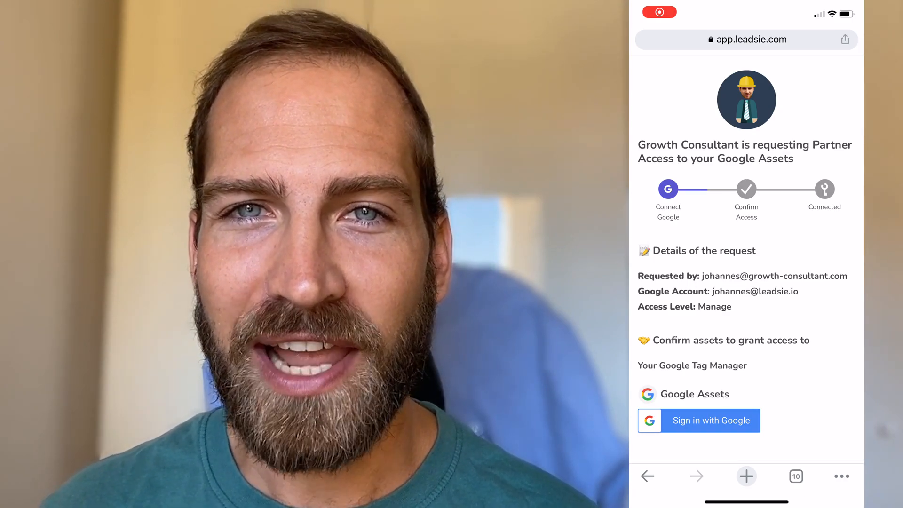
Sign in with Google in Leadsie and confirm access to the JR Consulting Tag Manager account
click(710, 420)
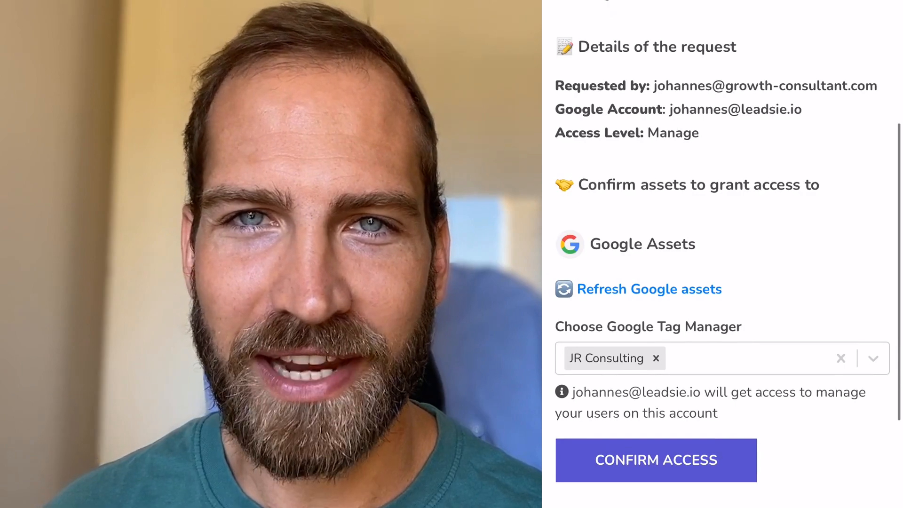
click(655, 460)
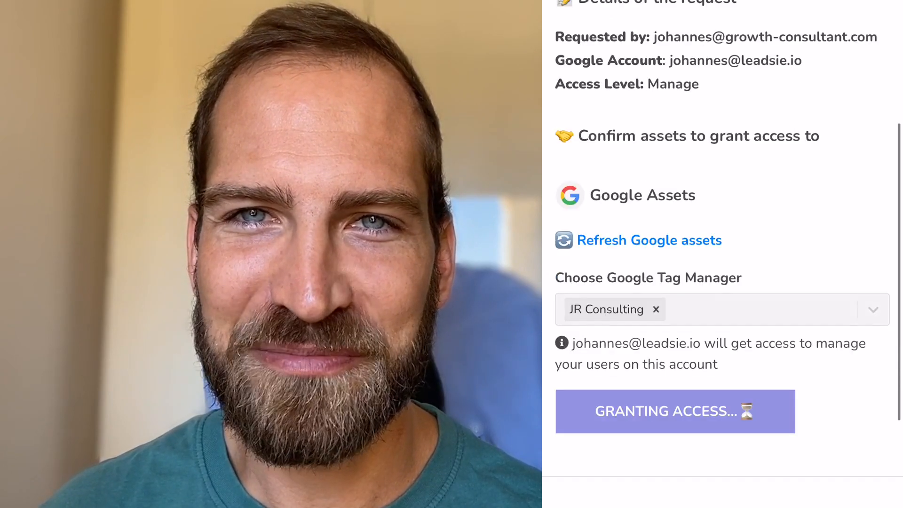